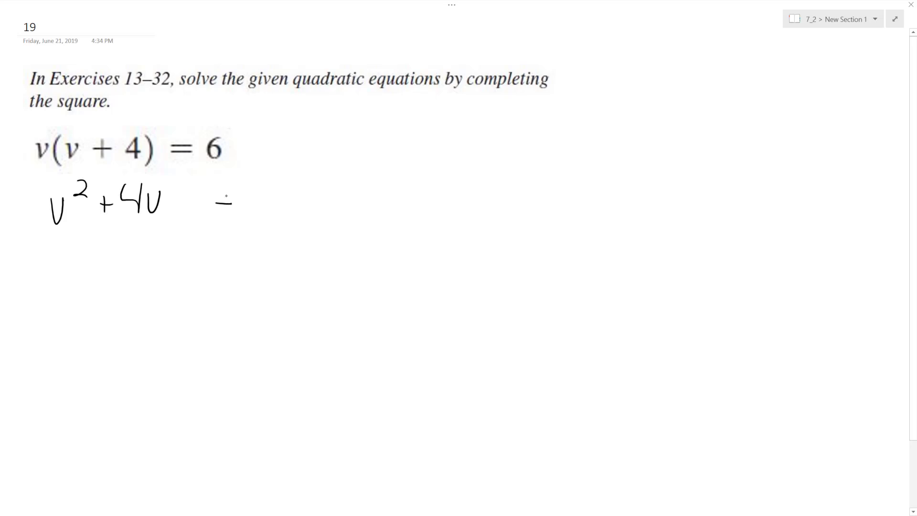
- Ink '= 6' to complete v² + 4v = 6 and bracket the 4v term
{"action": "left_click_drag", "start_coordinate": [217, 199], "coordinate": [272, 193]}
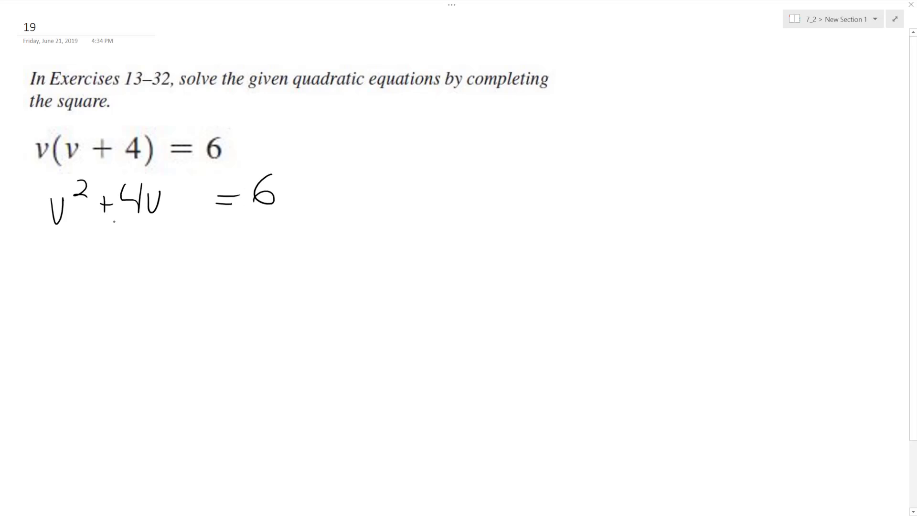
{"action": "left_click_drag", "start_coordinate": [111, 219], "coordinate": [140, 234]}
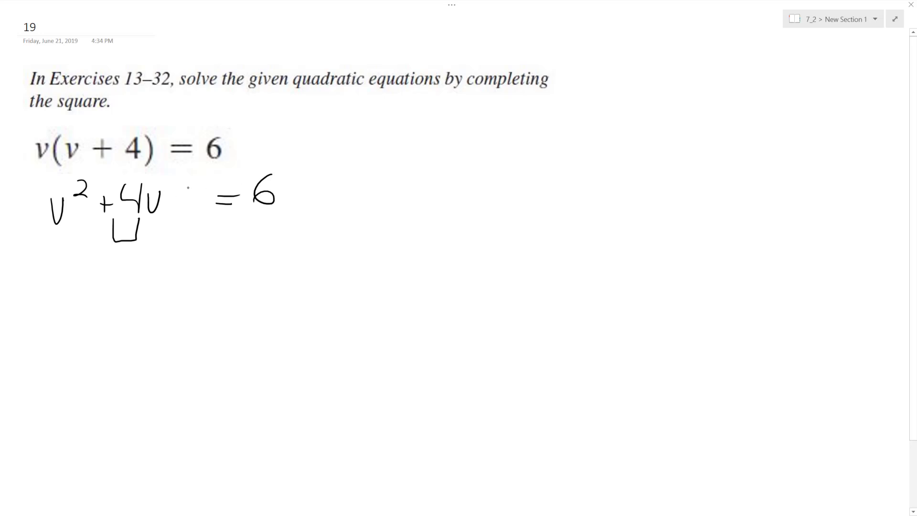